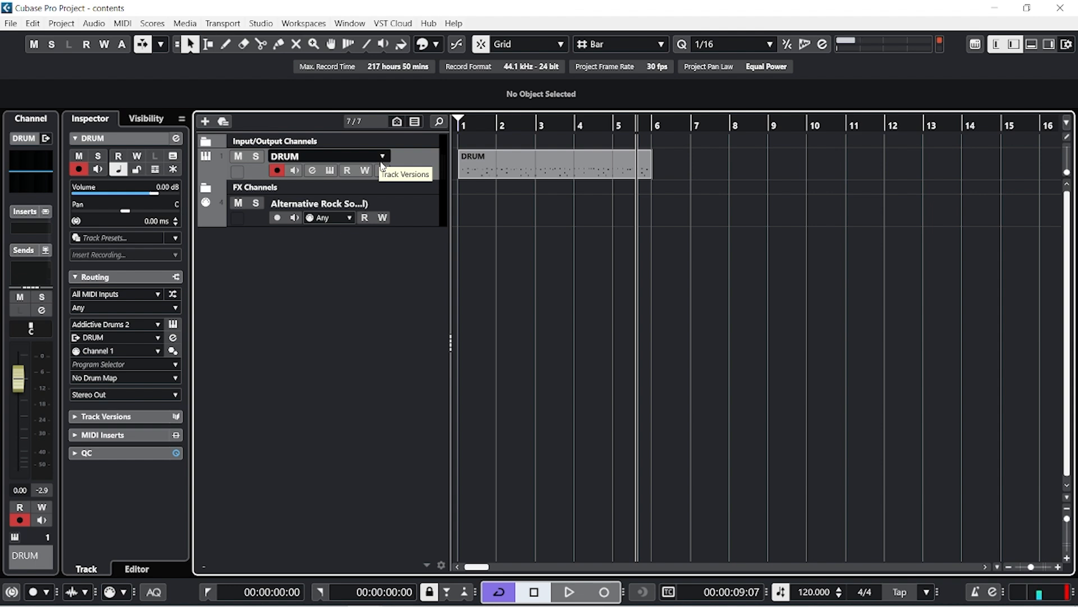
{"action": "mouse_move", "coordinate": [739, 154]}
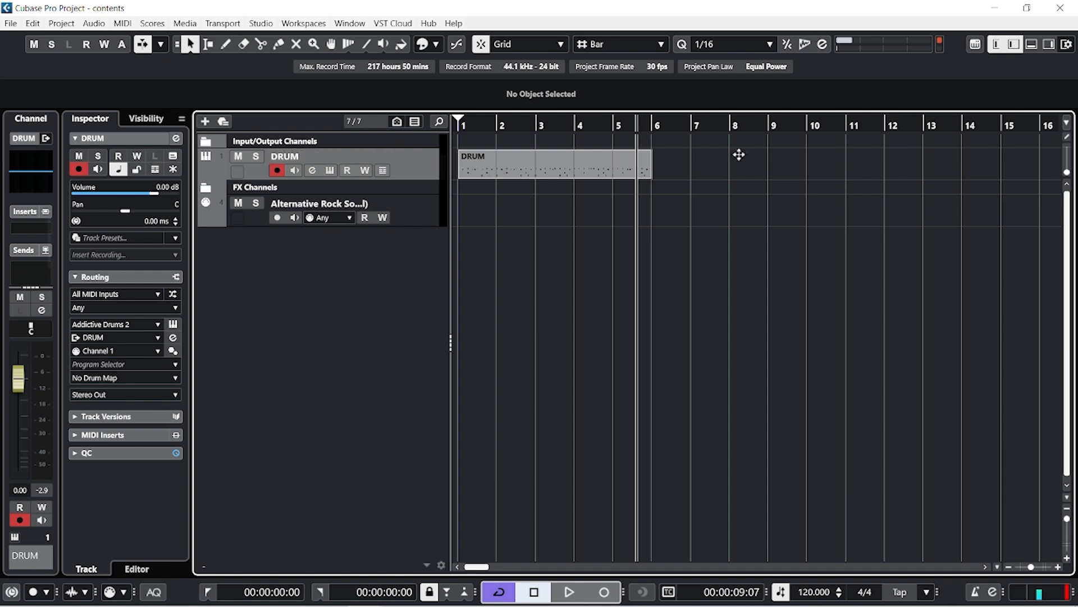
- Select the existing five-bar DRUM MIDI part on the drum track
{"action": "left_click", "coordinate": [550, 166]}
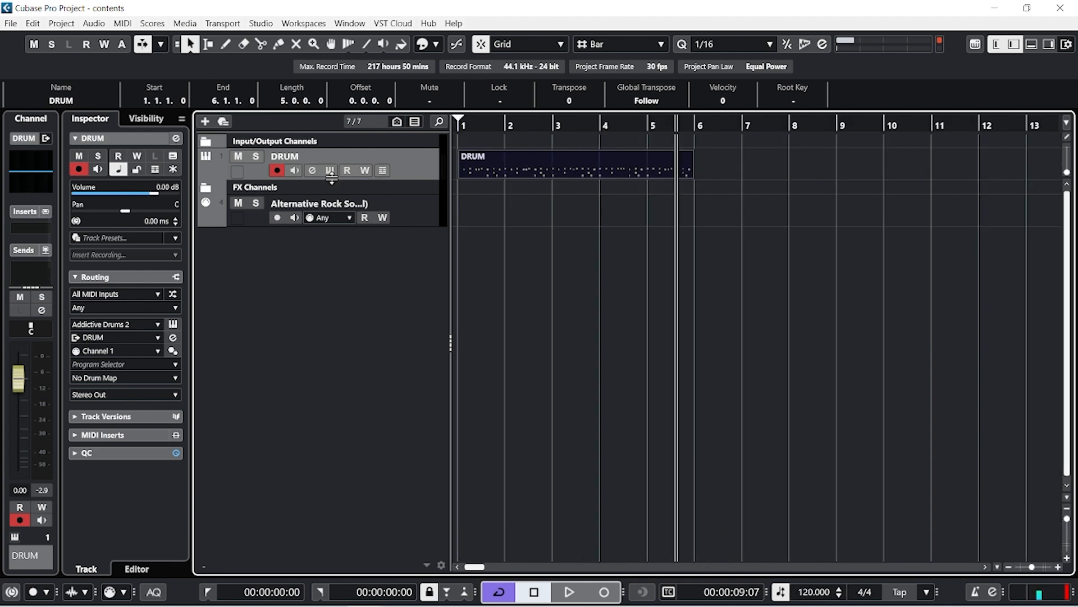
- Bring up Addictive Drums 2 on the DRUM track, check its Kit page and return to the Beats library
{"action": "left_click", "coordinate": [173, 324]}
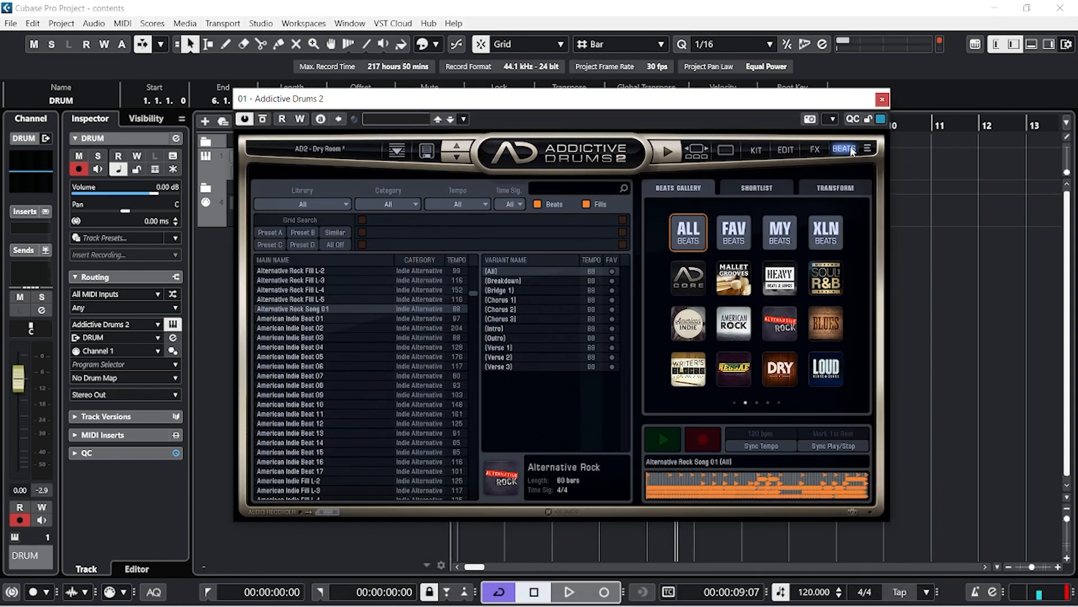
{"action": "left_click", "coordinate": [755, 150]}
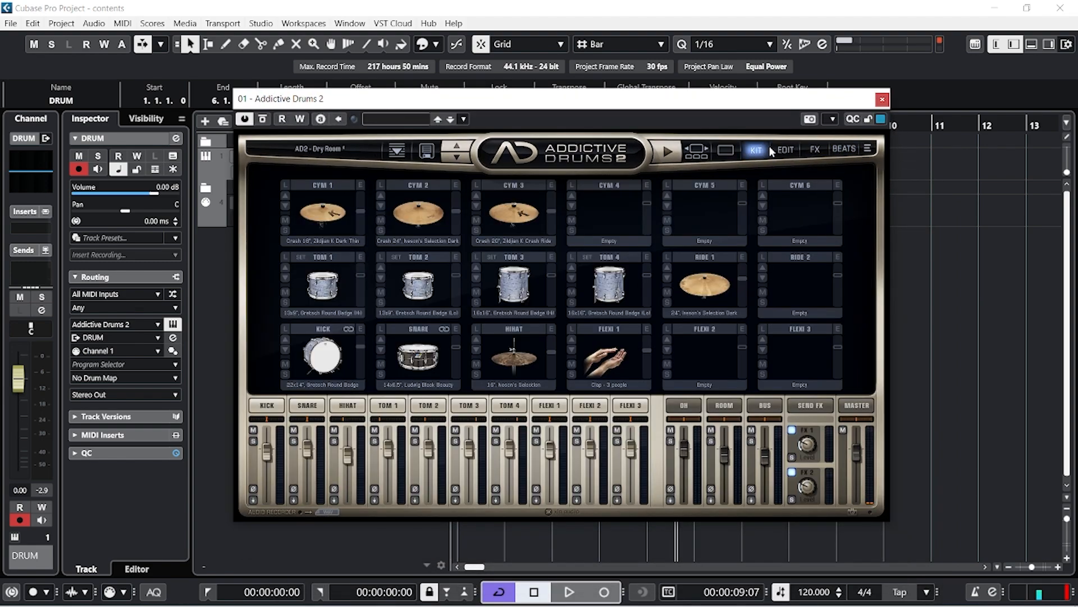
{"action": "left_click", "coordinate": [844, 148]}
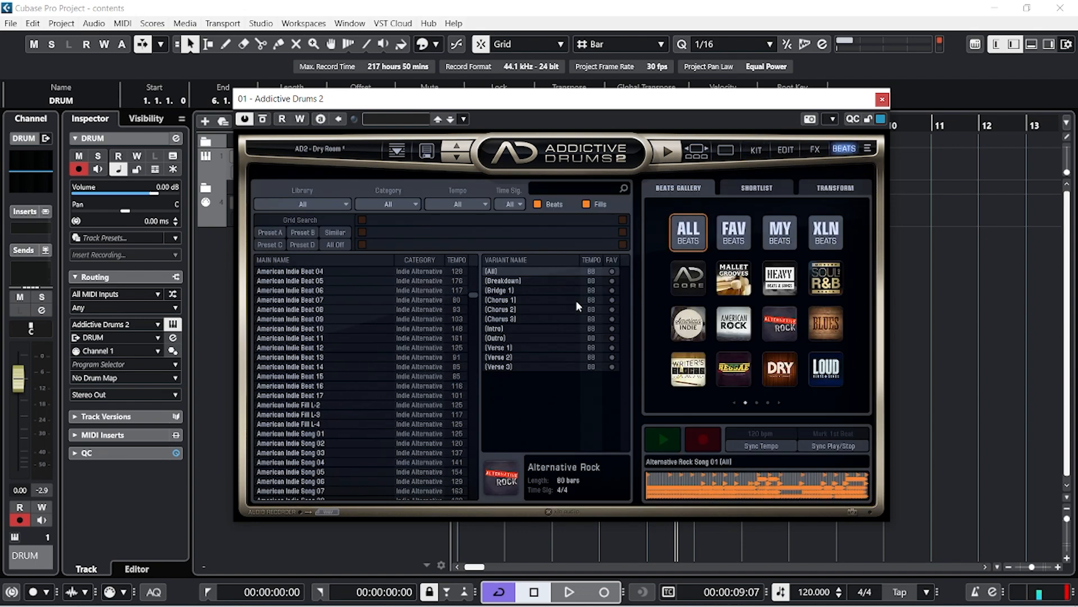
{"action": "mouse_move", "coordinate": [820, 311]}
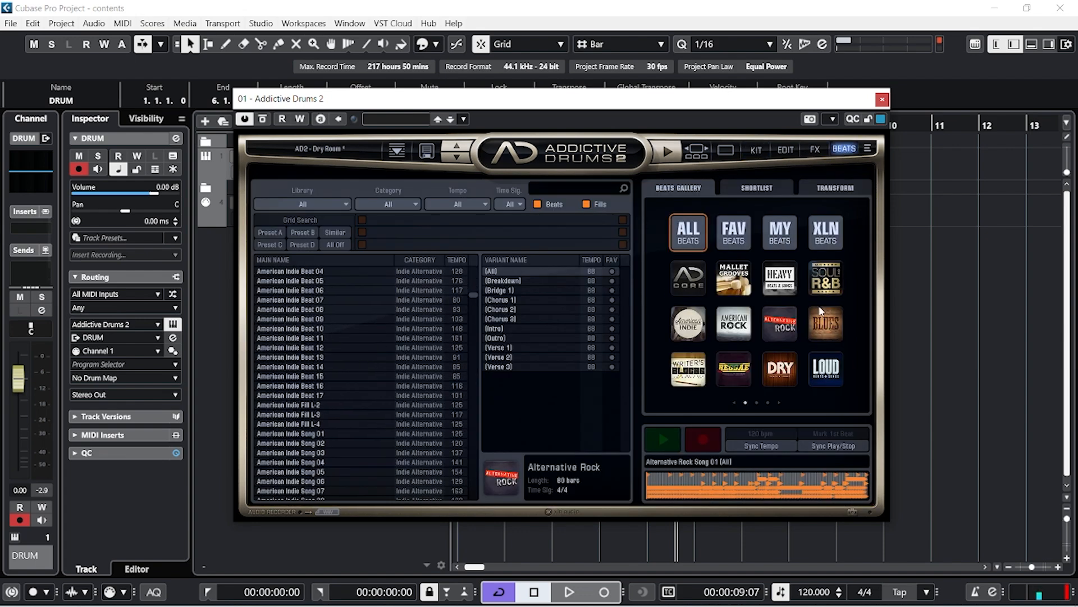
{"action": "mouse_move", "coordinate": [771, 334]}
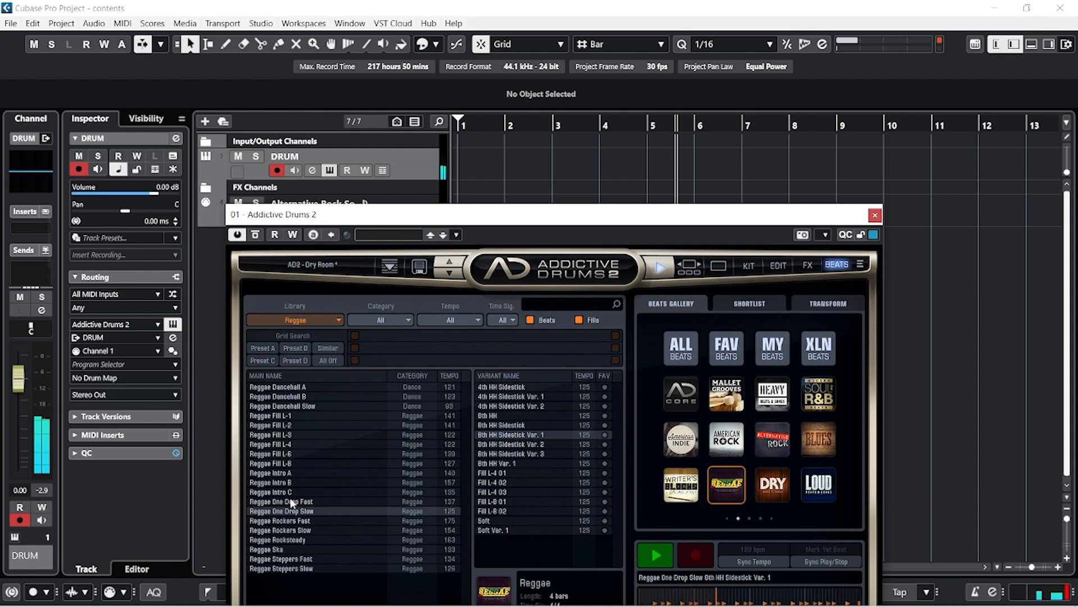
- Choose the Reggae One Drop Fast beat and show its Transform settings
{"action": "left_click", "coordinate": [280, 500]}
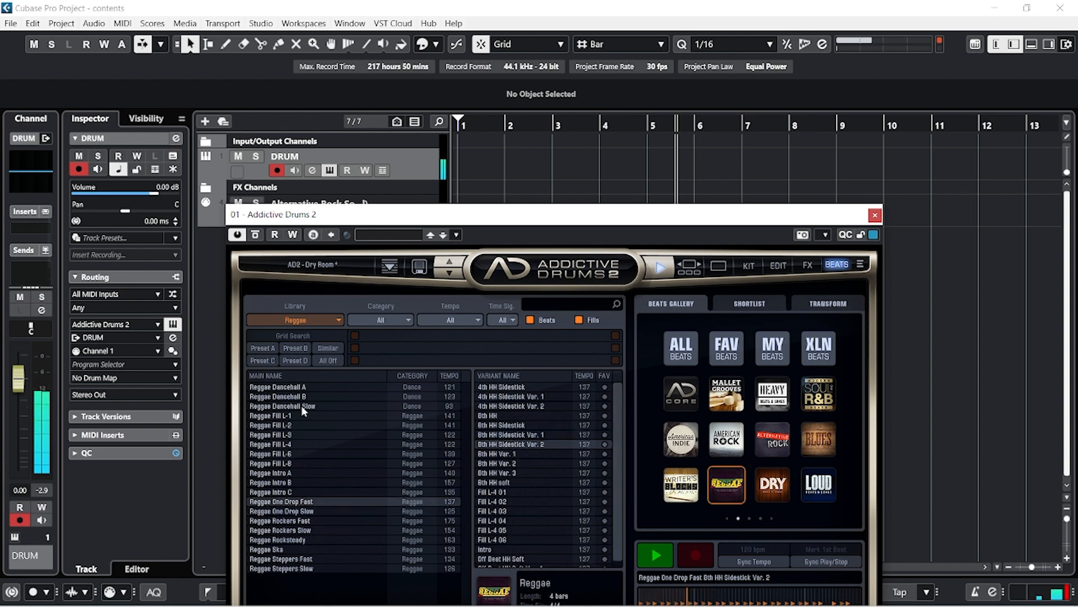
{"action": "mouse_move", "coordinate": [675, 222]}
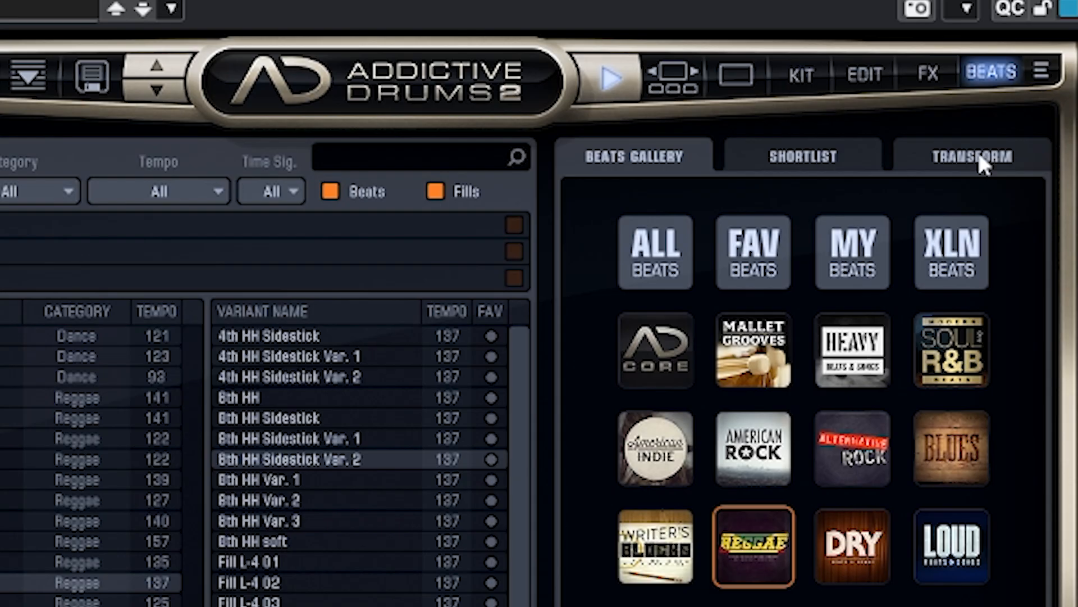
{"action": "left_click", "coordinate": [971, 157]}
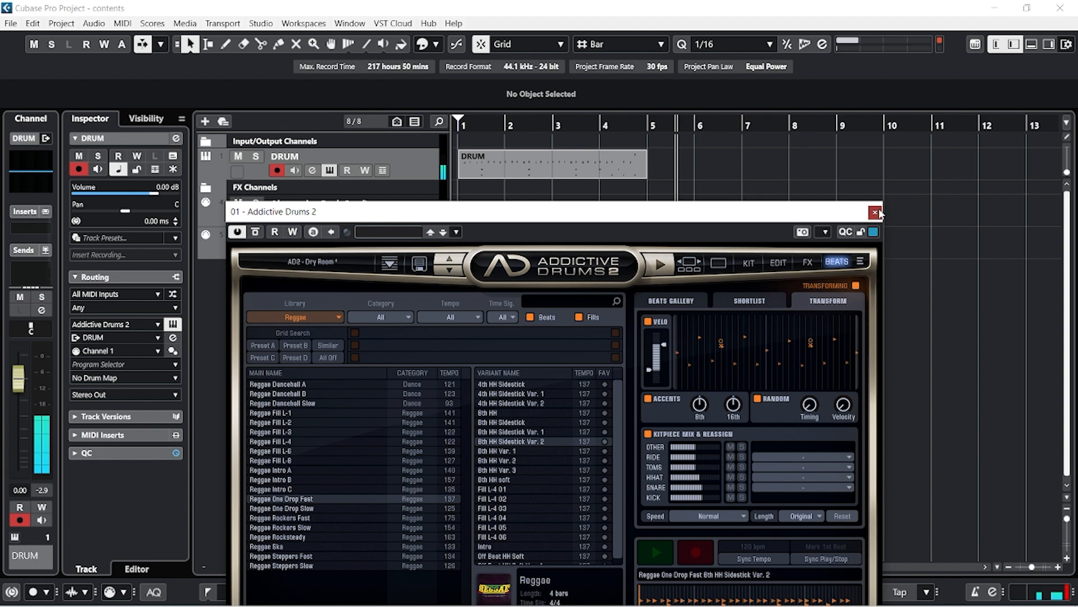
- Close Addictive Drums 2 and play back the new four-bar reggae part
{"action": "left_click", "coordinate": [875, 212]}
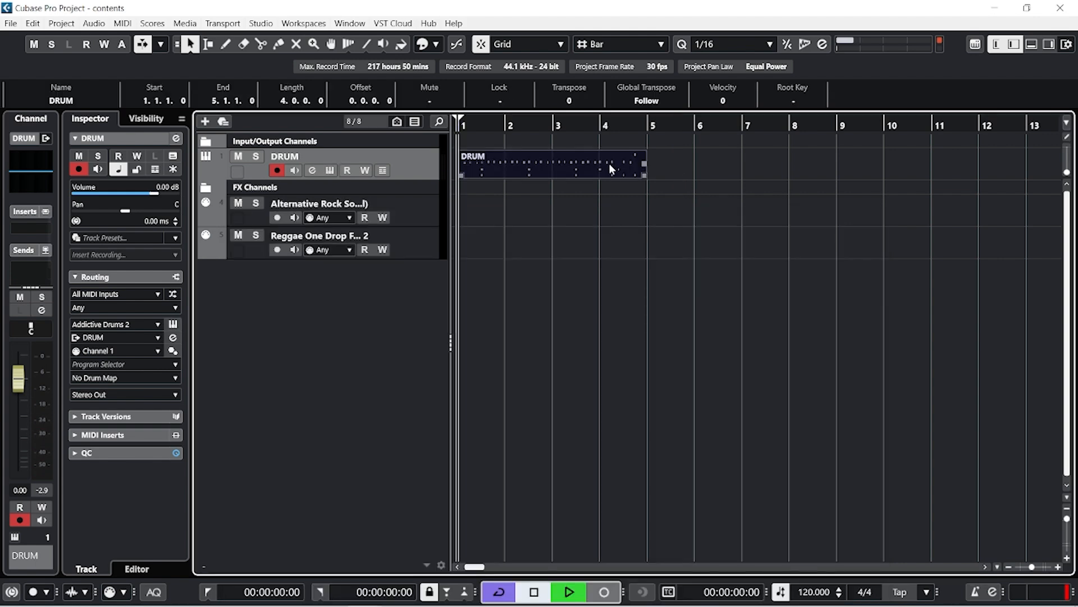
{"action": "left_click", "coordinate": [566, 592]}
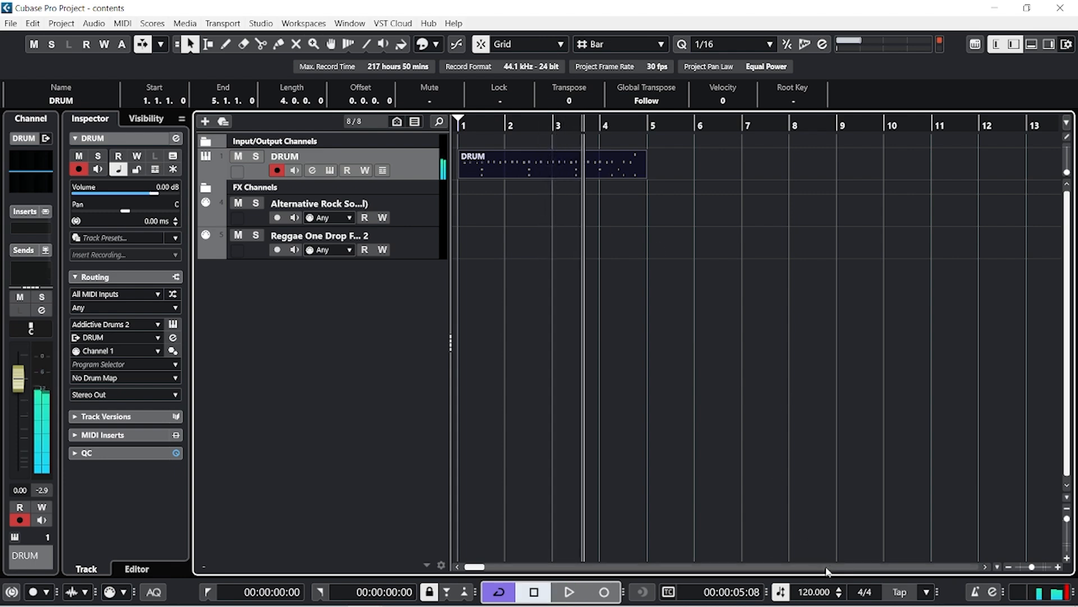
{"action": "key", "text": "ctrl+t"}
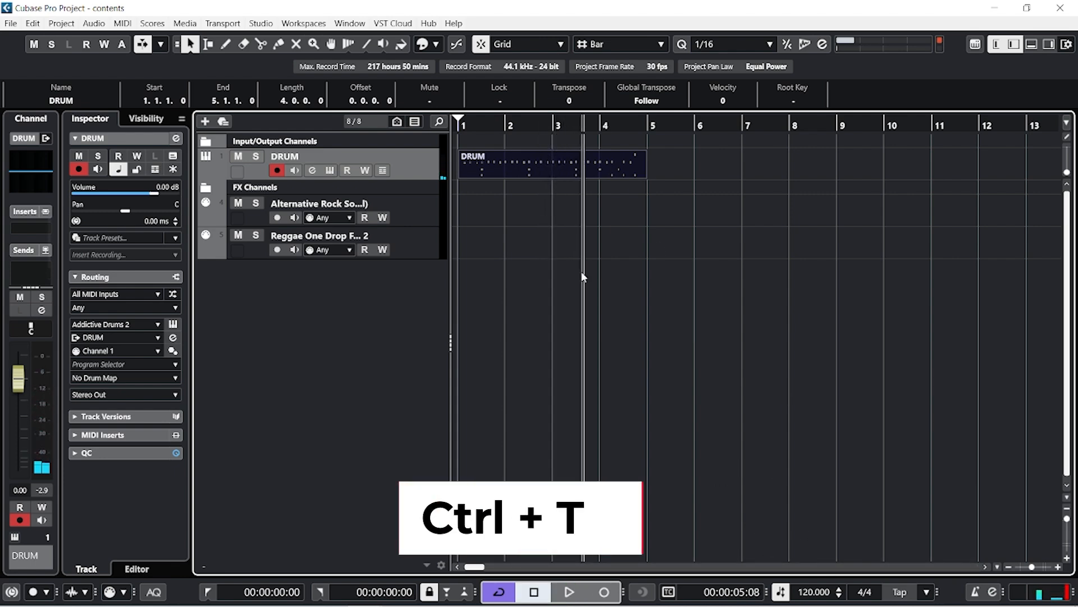
- Bring up the Tempo Track Editor (Ctrl+T) and raise the first tempo point to about 150 BPM
{"action": "key", "text": "ctrl+t"}
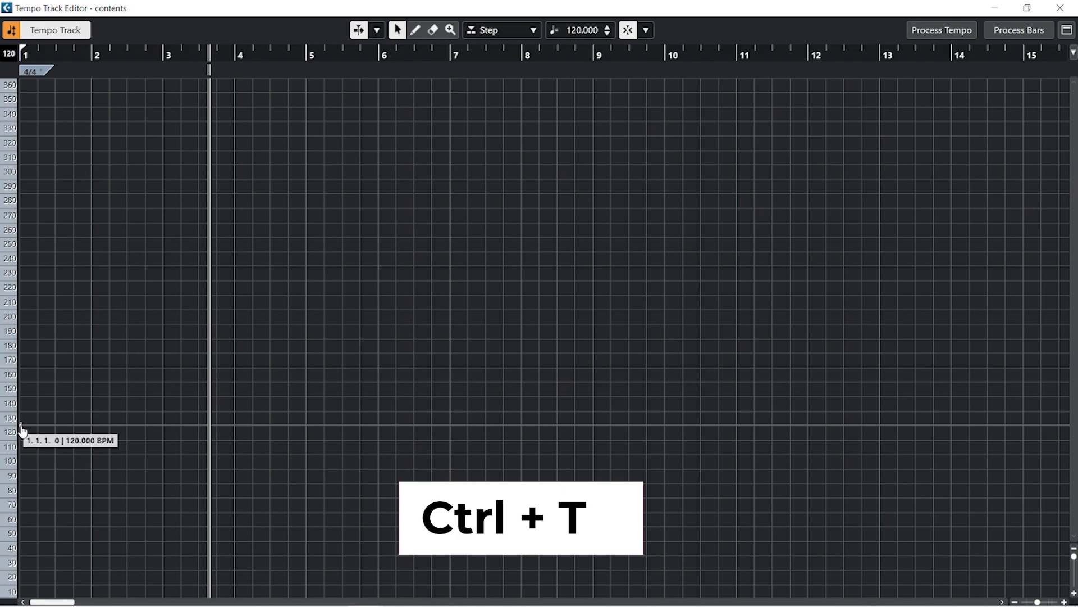
{"action": "key", "text": "Ctrl+t"}
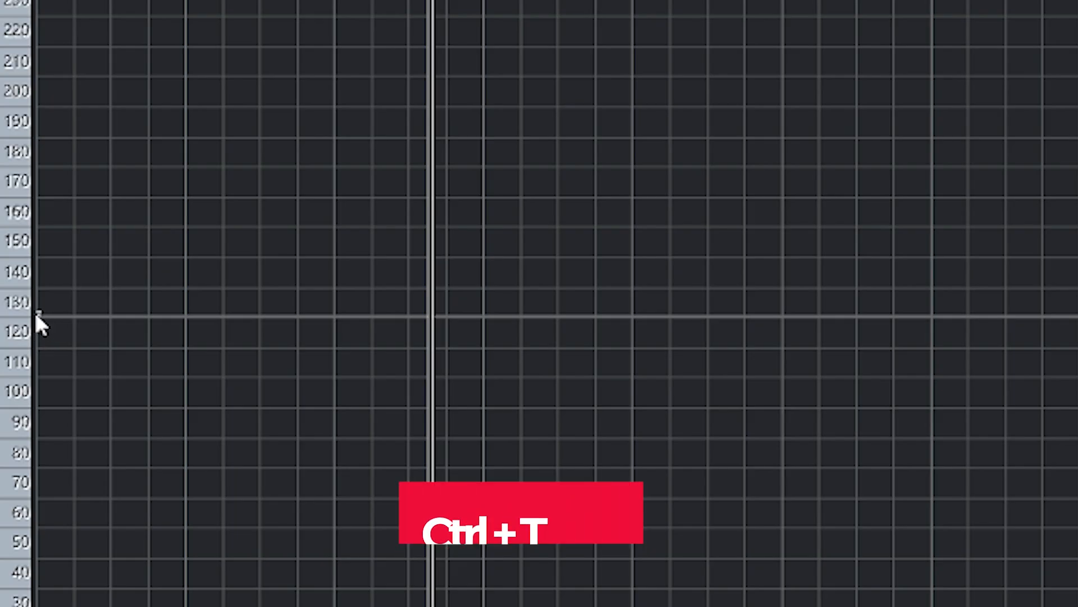
{"action": "key", "text": "ctrl+t"}
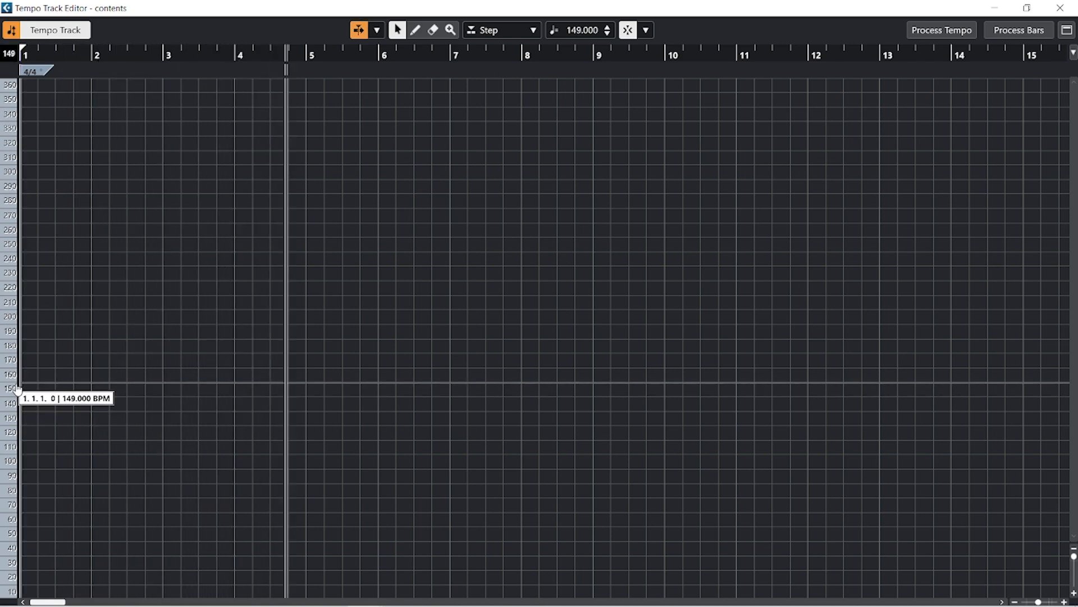
{"action": "left_click", "coordinate": [605, 26]}
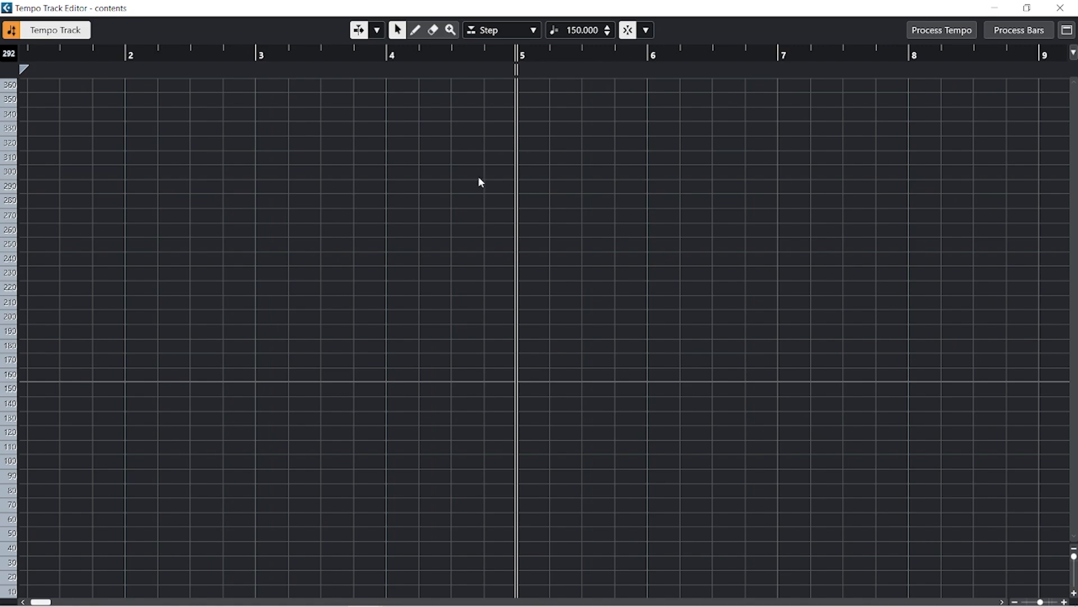
{"action": "mouse_move", "coordinate": [520, 383]}
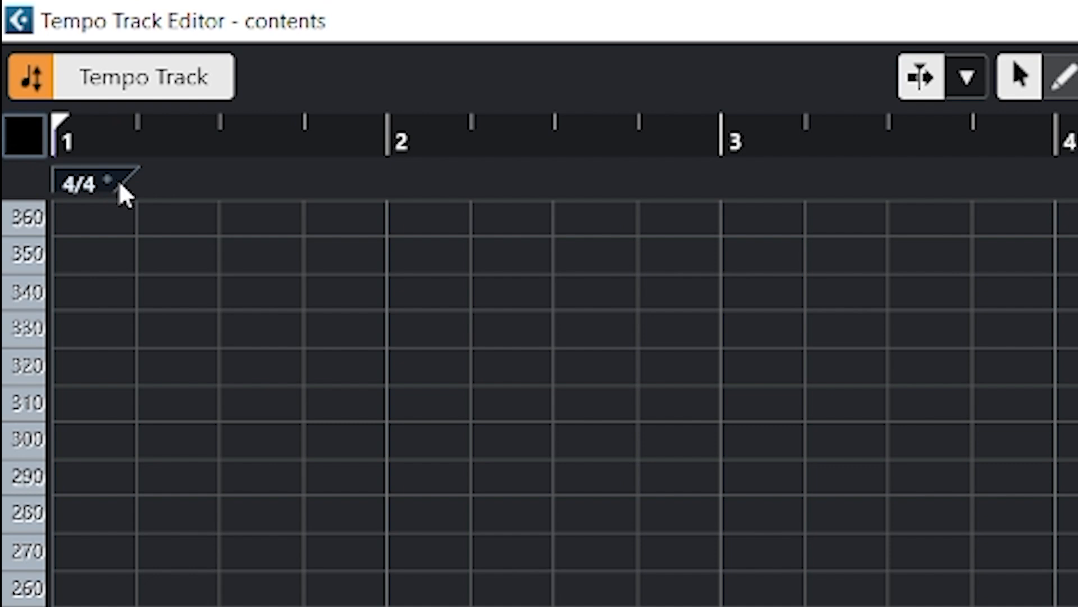
{"action": "mouse_move", "coordinate": [127, 184]}
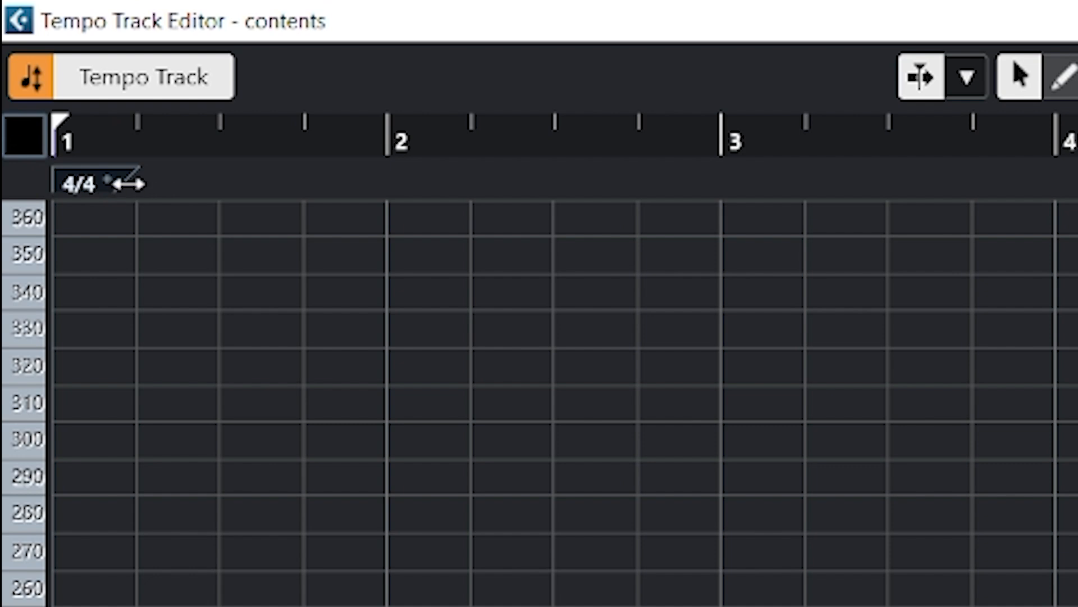
{"action": "mouse_move", "coordinate": [155, 185]}
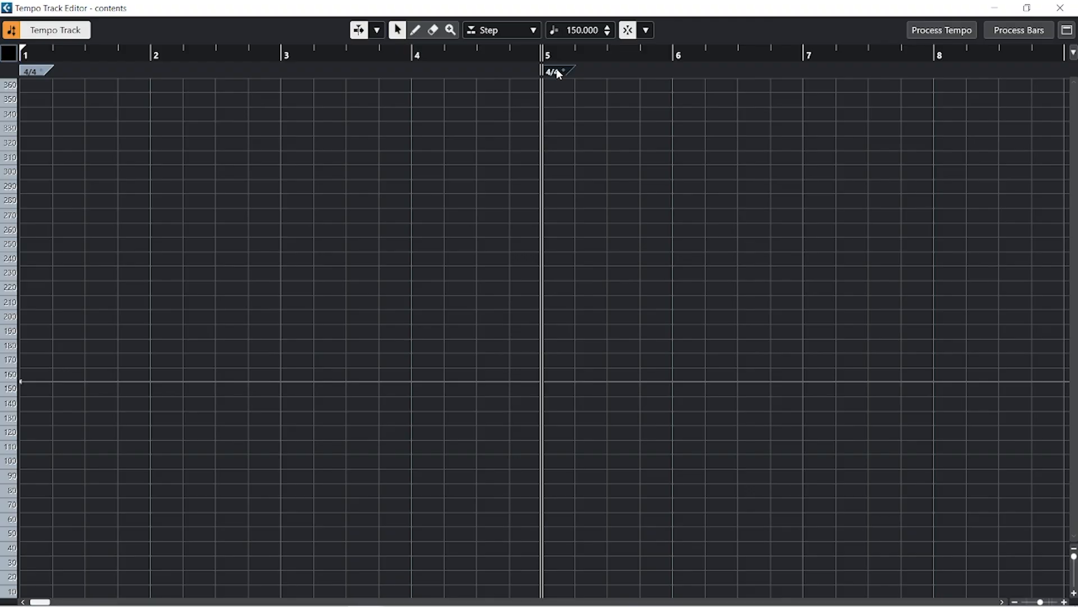
- Edit the time signature marker inserted at bar 5
{"action": "double_click", "coordinate": [553, 72]}
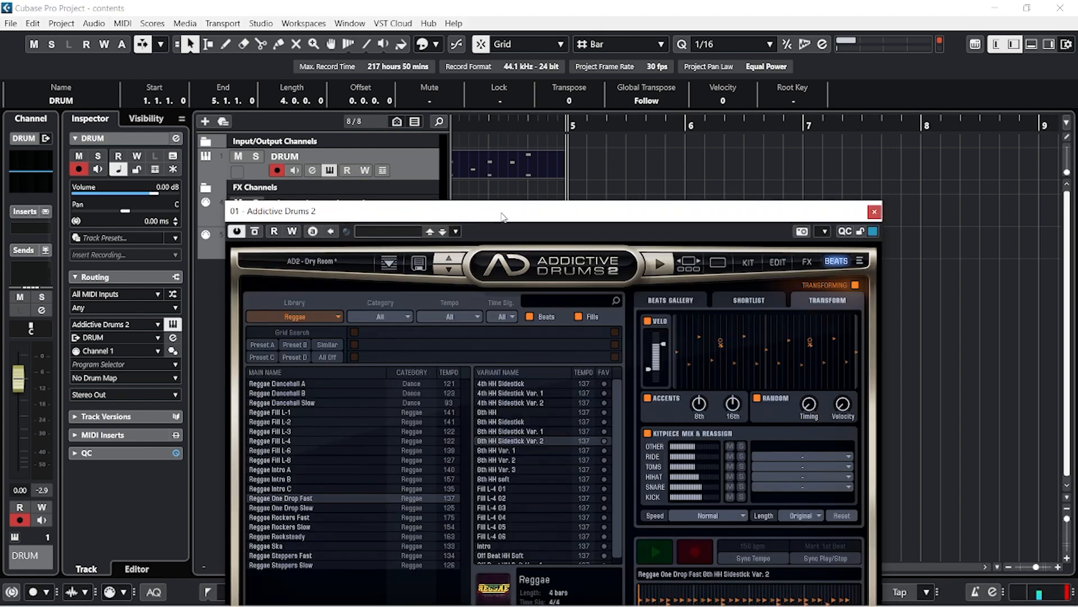
- Filter beats to 6/8, place 6-8 Straight Beat 02 8th HH Special 1 at bar 5 and close the plugin
{"action": "left_click", "coordinate": [745, 262]}
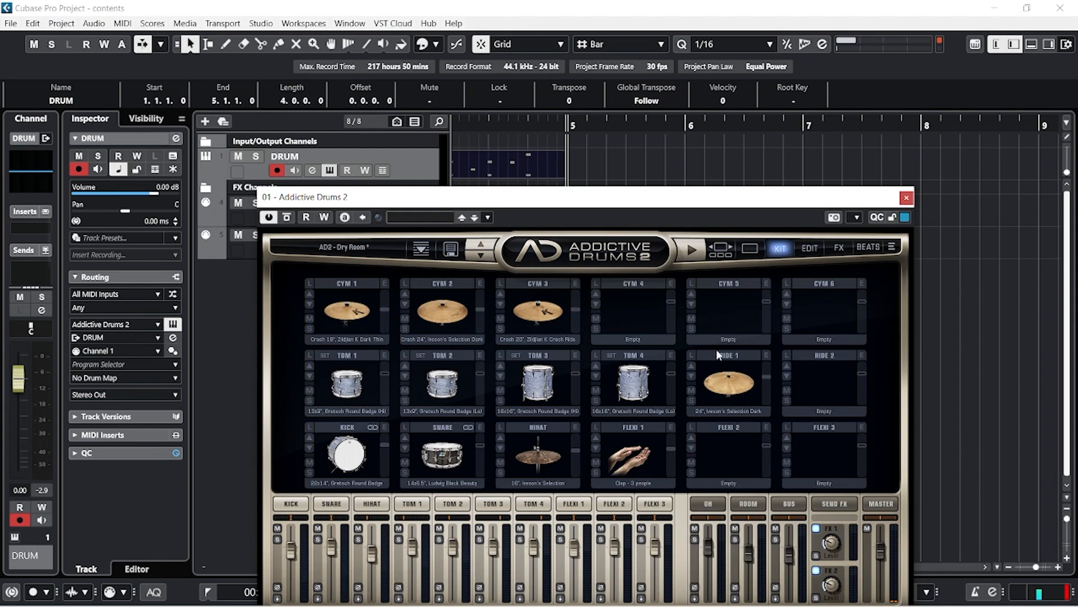
{"action": "mouse_move", "coordinate": [866, 257]}
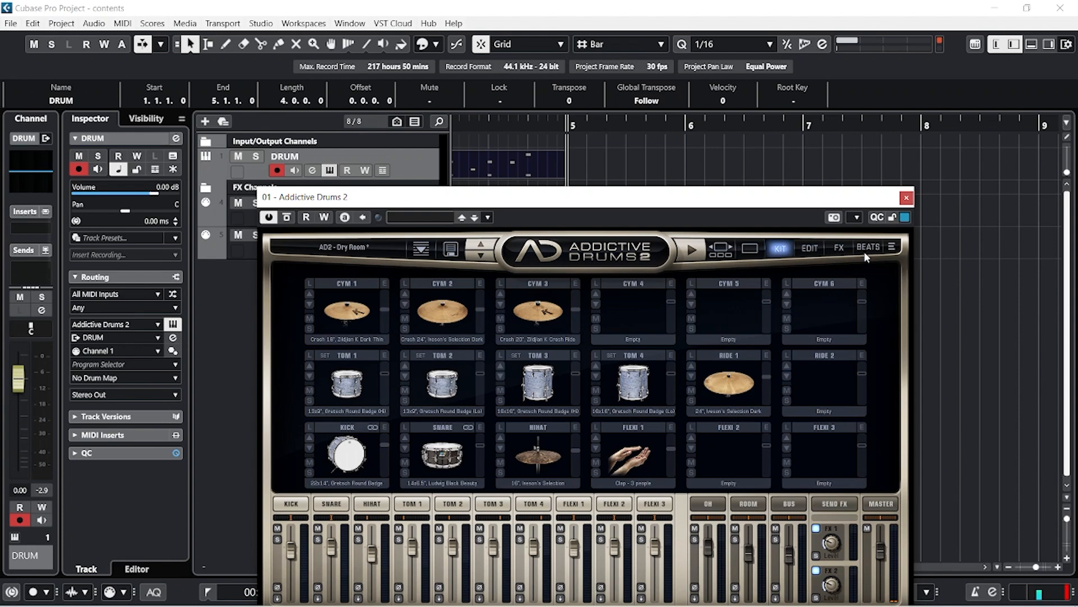
{"action": "left_click", "coordinate": [868, 250]}
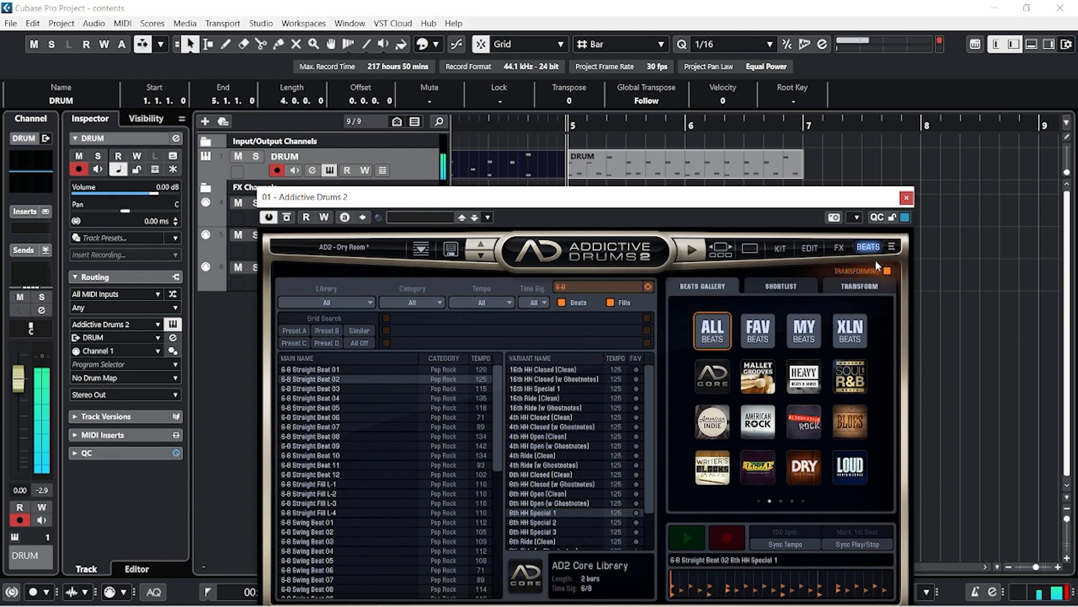
{"action": "left_click", "coordinate": [906, 198]}
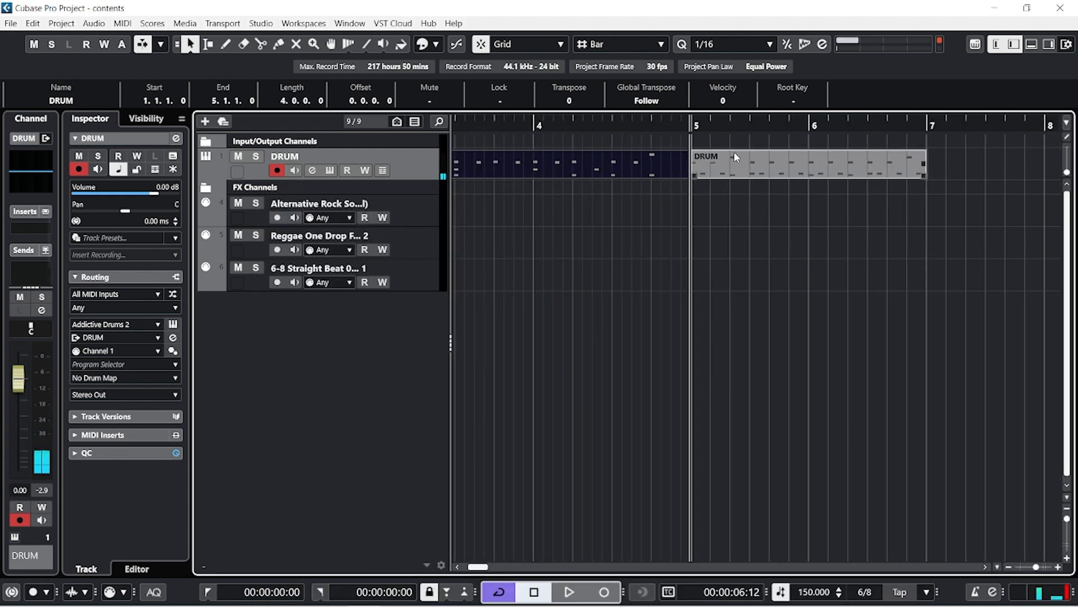
{"action": "left_click", "coordinate": [570, 592]}
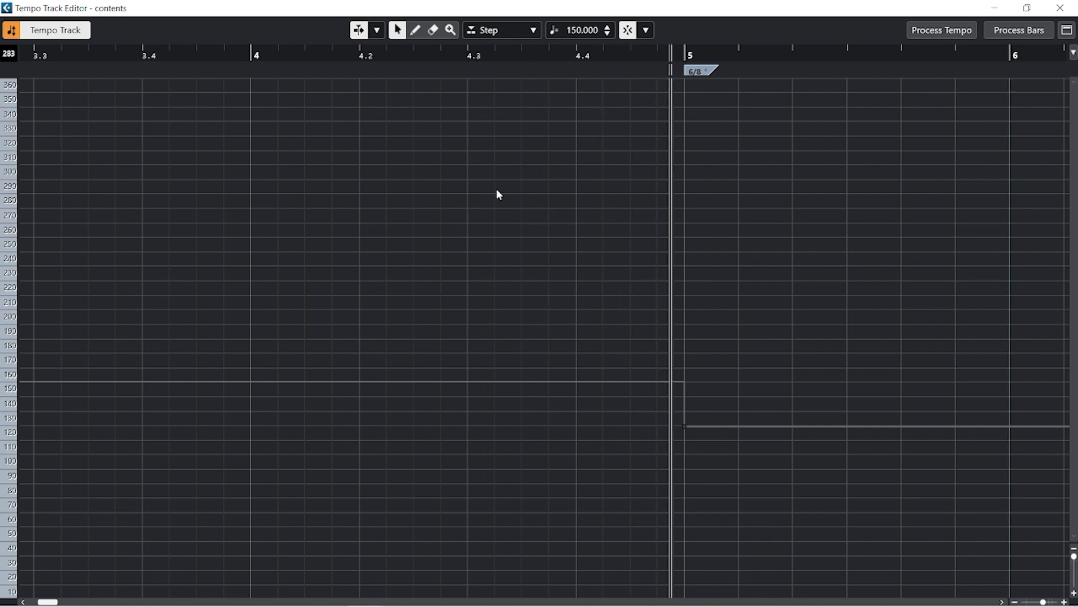
- Duplicate the bar-5 6/8 part through bar 11 and play the whole groove with cycle bars 1–11
{"action": "scroll", "scroll_direction": "right", "scroll_amount": 3}
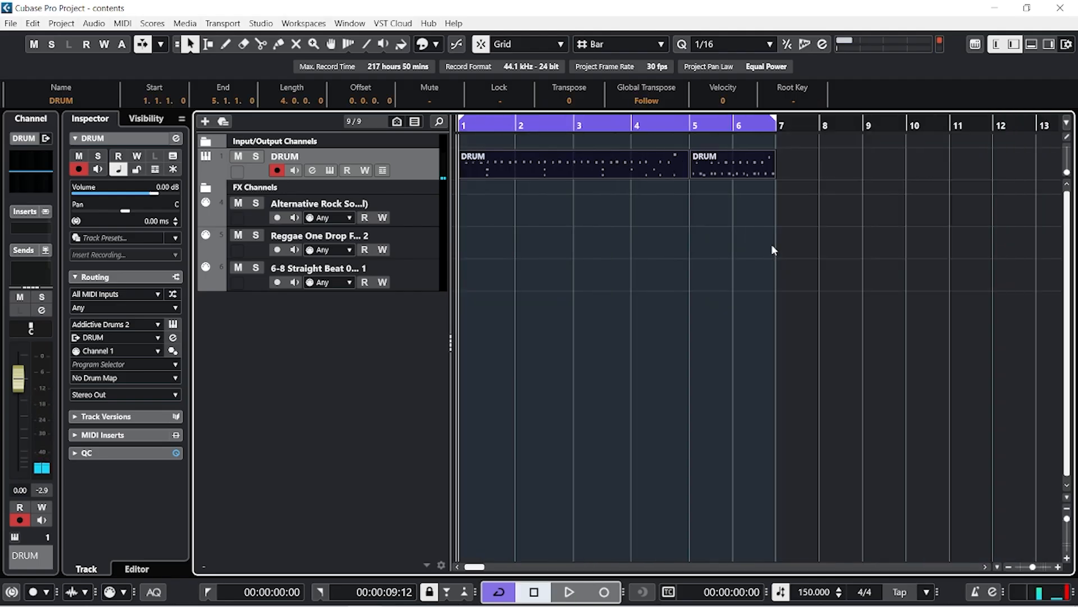
{"action": "left_click", "coordinate": [569, 592]}
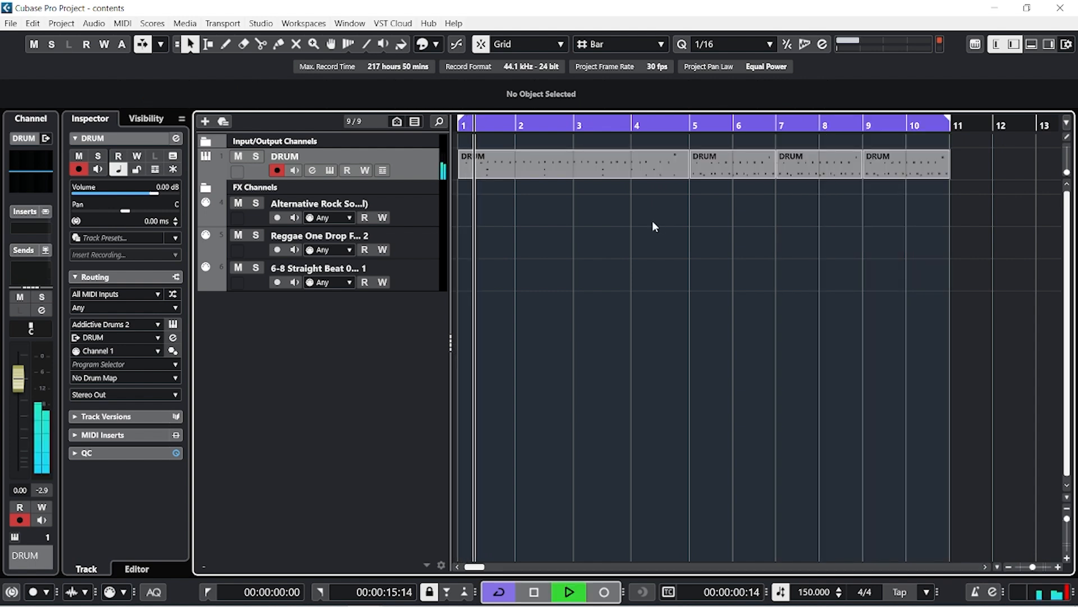